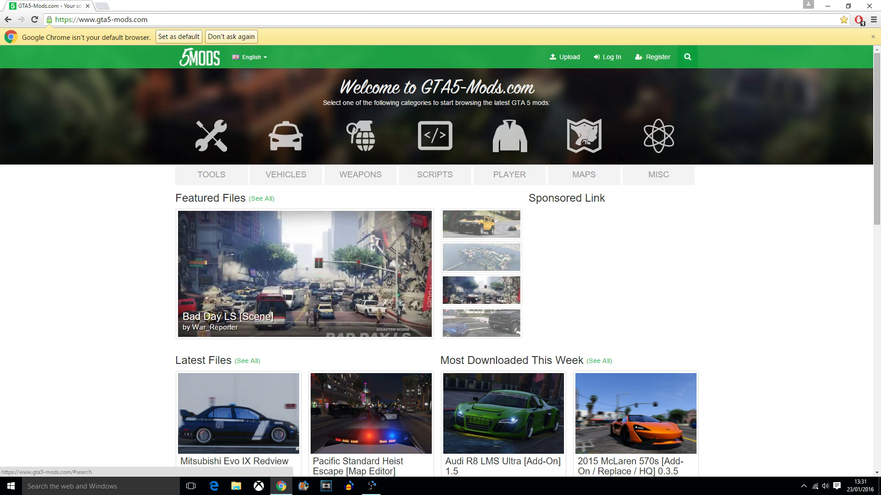
Search the site for 'bodyguard' mods, listing Bodyguard Menu 1.7 first
{"action": "left_click", "coordinate": [687, 57]}
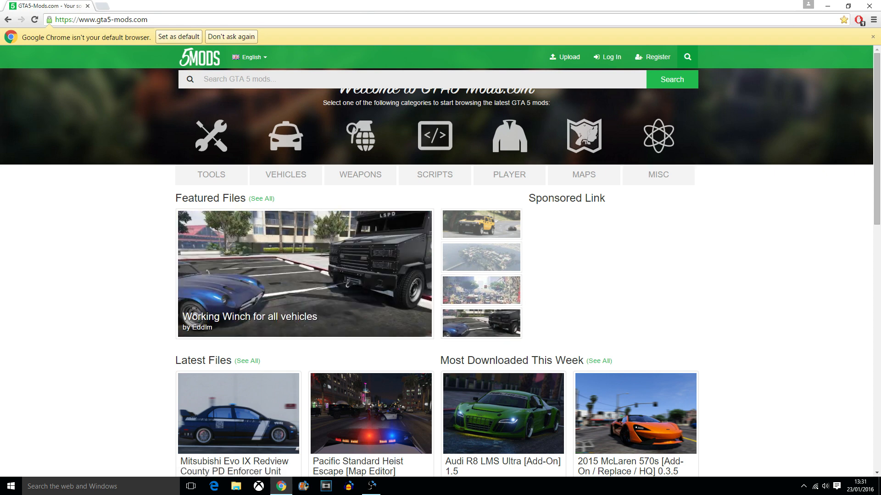
{"action": "type", "text": "bodyguard"}
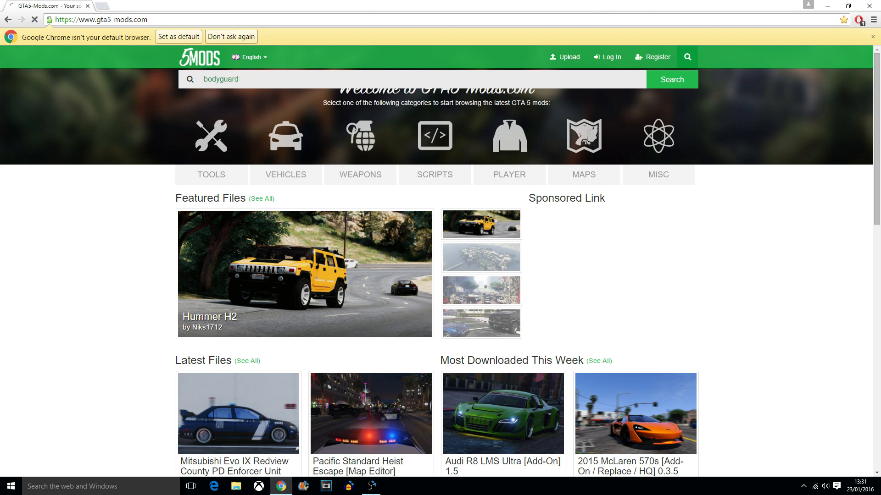
{"action": "left_click", "coordinate": [672, 79]}
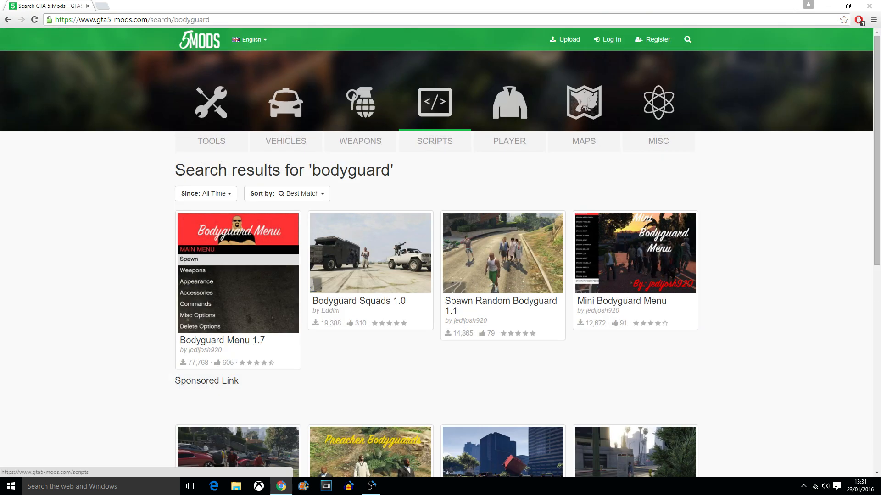
{"action": "mouse_move", "coordinate": [237, 271]}
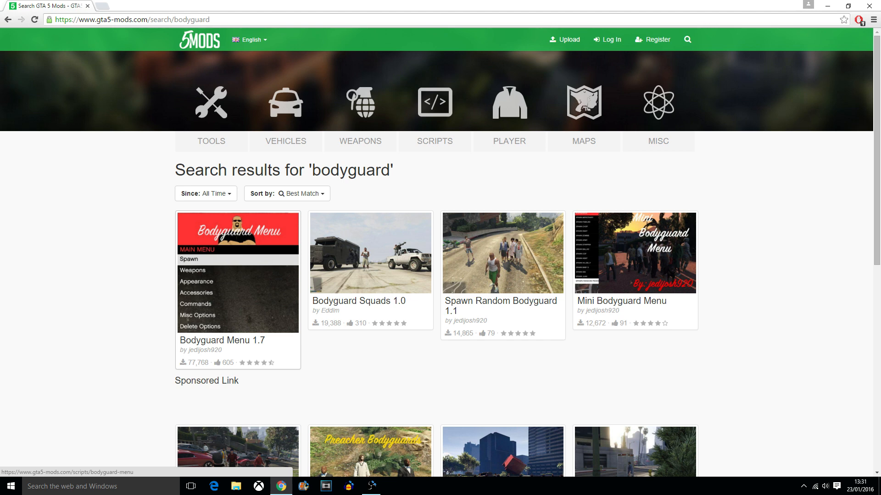
Review the Bodyguard Menu 1.7 installation notes and download its zip archive
{"action": "left_click", "coordinate": [222, 339]}
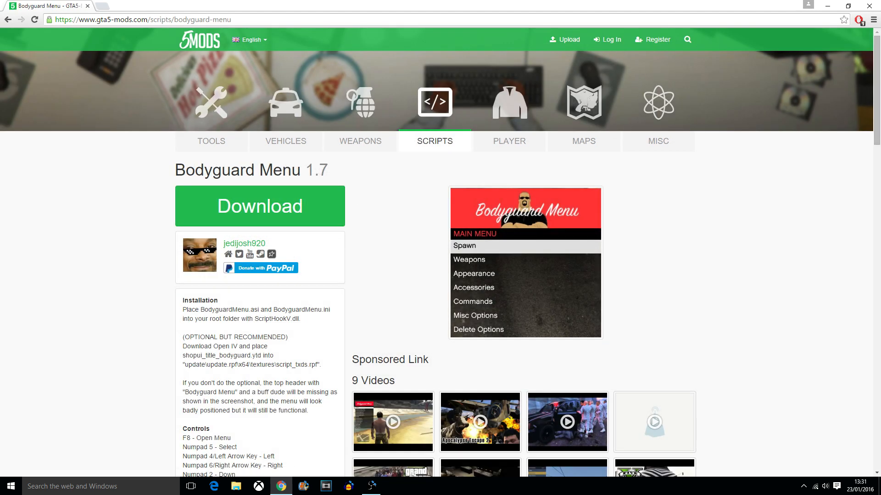
{"action": "scroll", "scroll_direction": "down", "scroll_amount": 3}
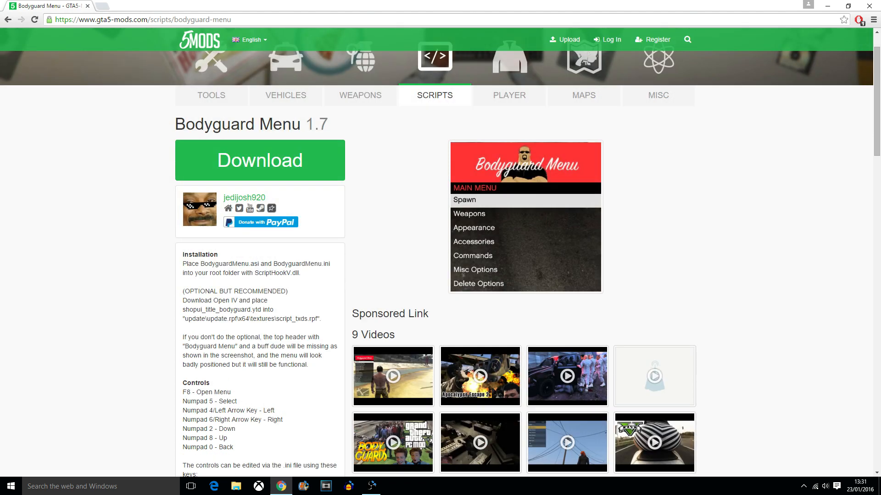
{"action": "left_click_drag", "start_coordinate": [211, 300], "coordinate": [211, 309]}
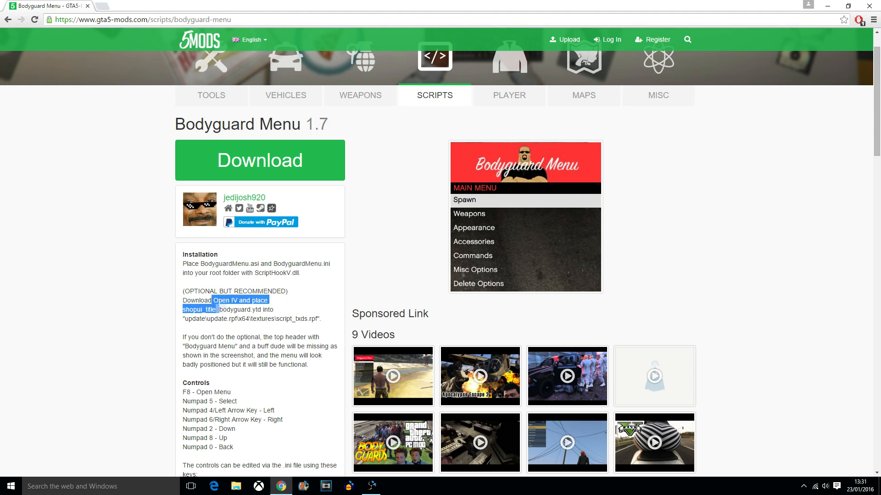
{"action": "scroll", "scroll_direction": "down", "scroll_amount": 3}
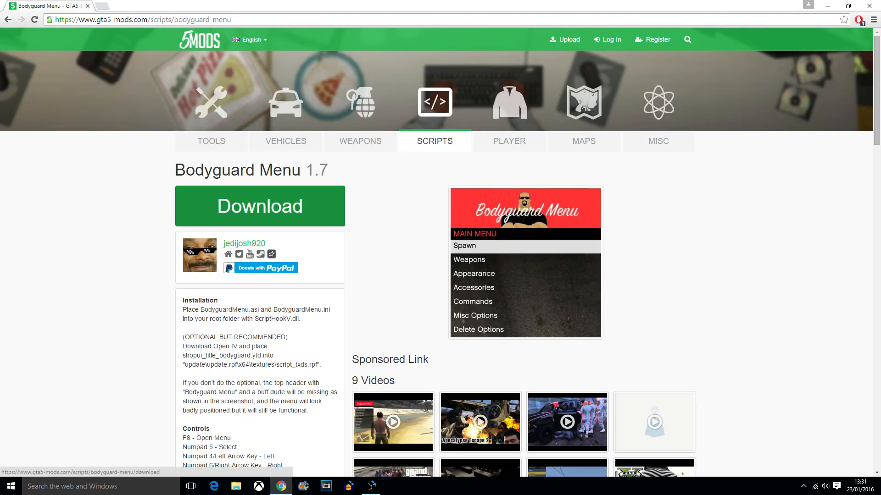
{"action": "left_click", "coordinate": [260, 206]}
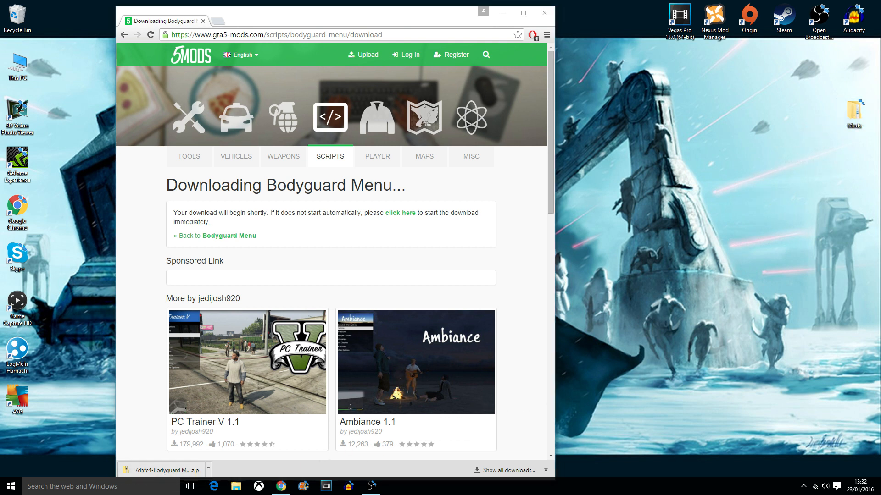
Inspect the three files inside the Bodyguard Menu 1.7 zip in the desktop Mods folder, then close it
{"action": "left_click", "coordinate": [547, 13]}
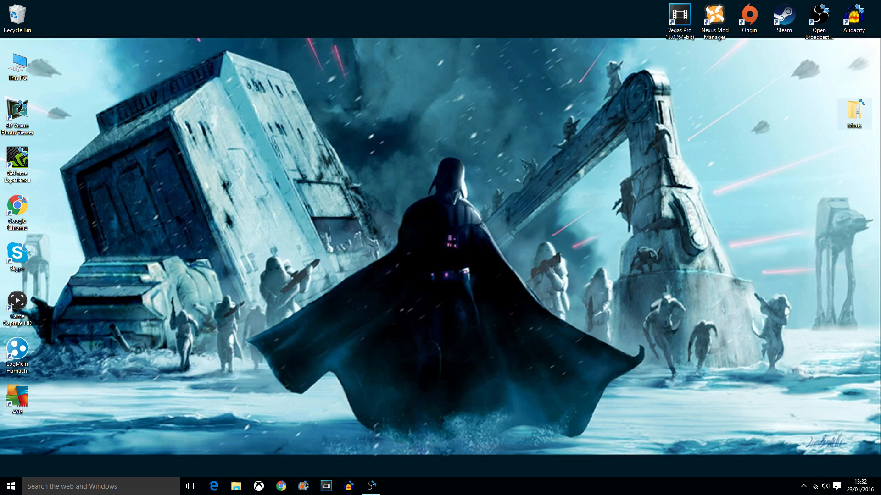
{"action": "double_click", "coordinate": [857, 110]}
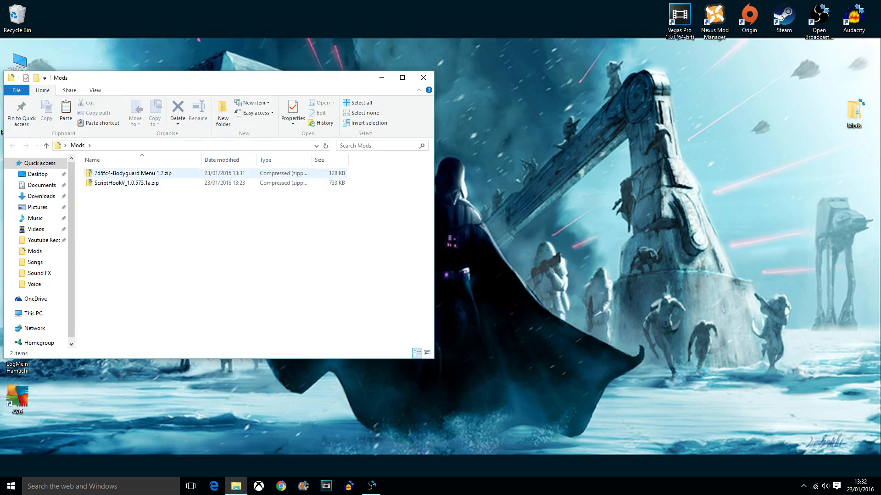
{"action": "double_click", "coordinate": [132, 172]}
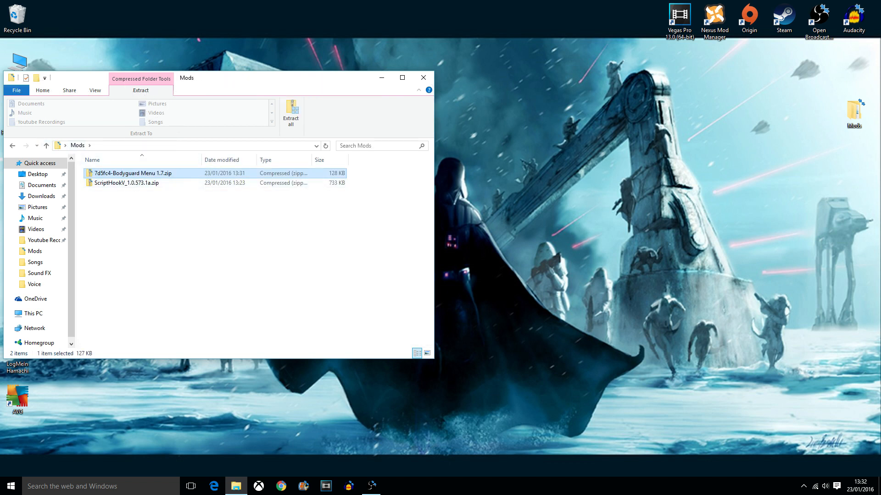
{"action": "double_click", "coordinate": [132, 173]}
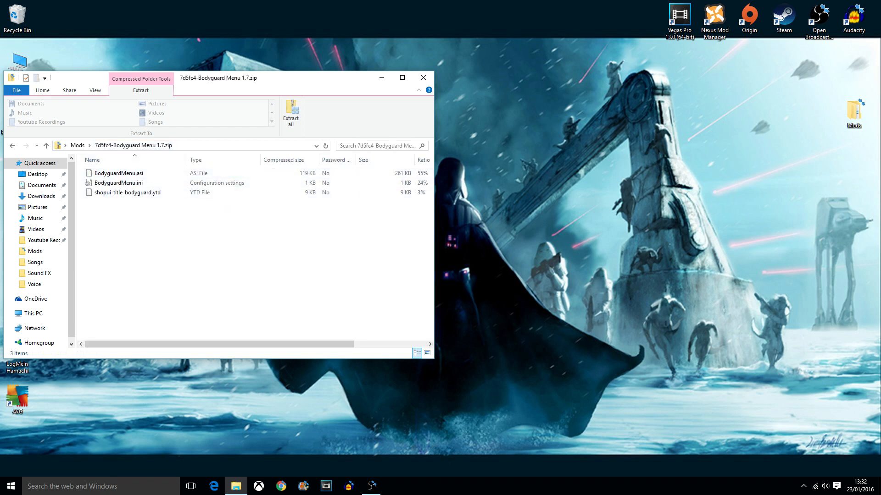
{"action": "left_click", "coordinate": [126, 193]}
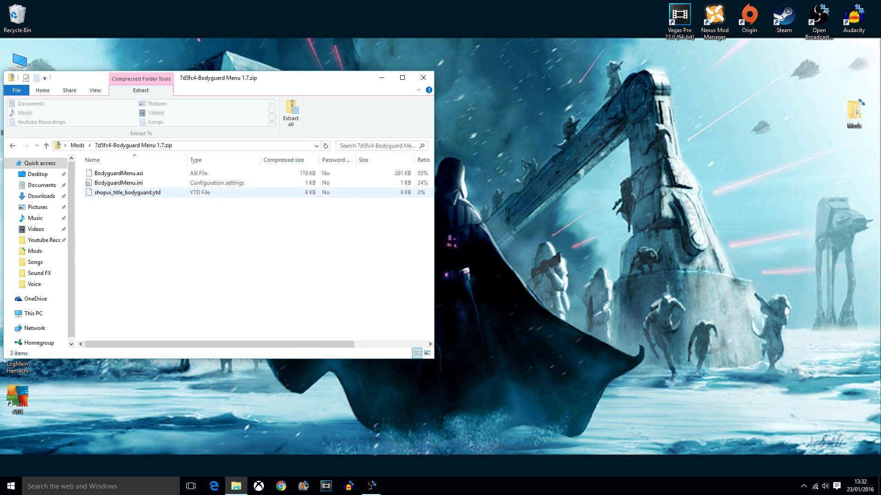
{"action": "left_click", "coordinate": [118, 183]}
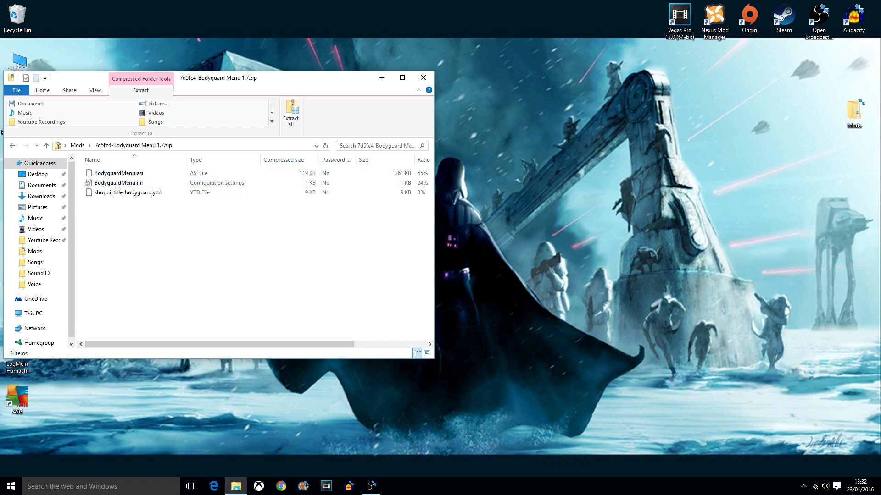
{"action": "mouse_move", "coordinate": [424, 77]}
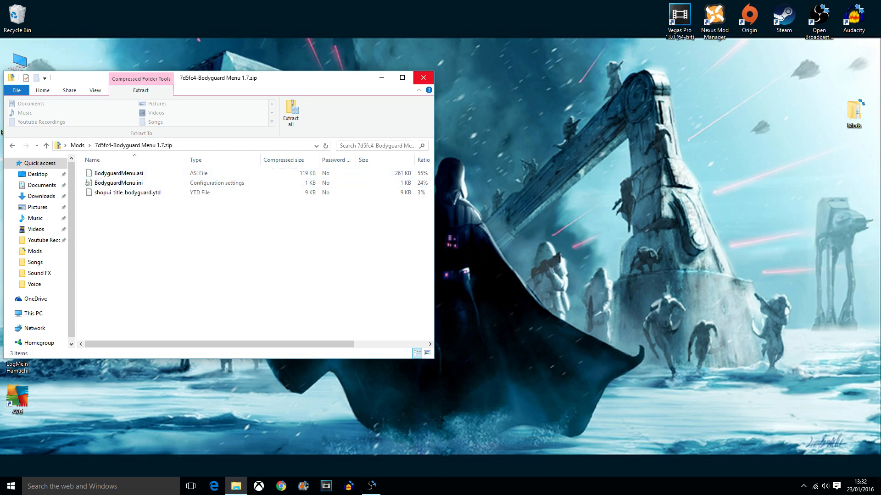
{"action": "left_click", "coordinate": [423, 77]}
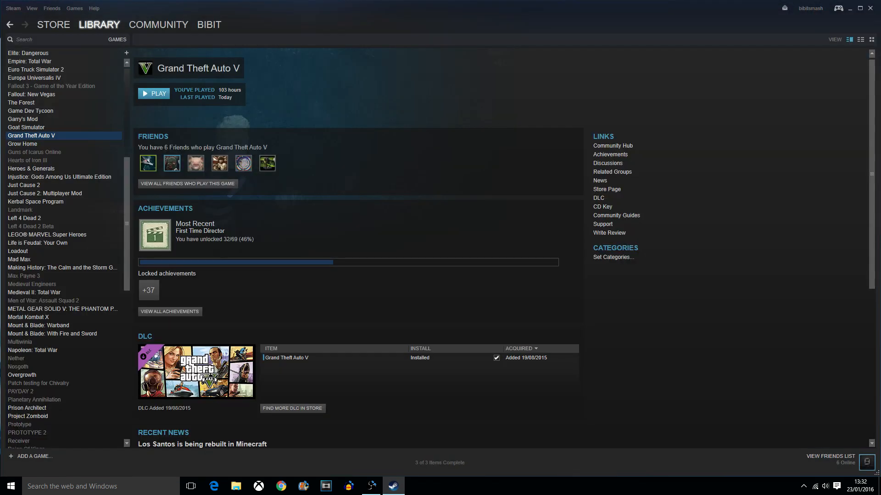
Browse Grand Theft Auto V's local installation folder through its Steam properties
{"action": "right_click", "coordinate": [25, 136]}
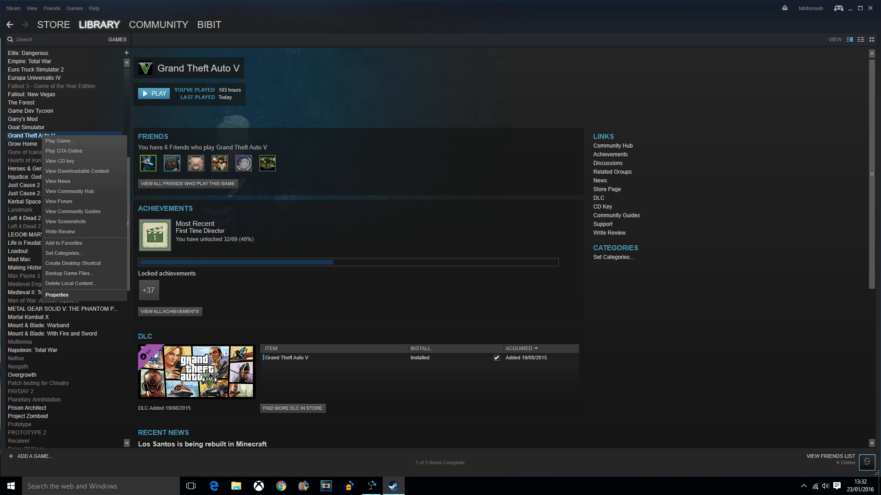
{"action": "left_click", "coordinate": [57, 296]}
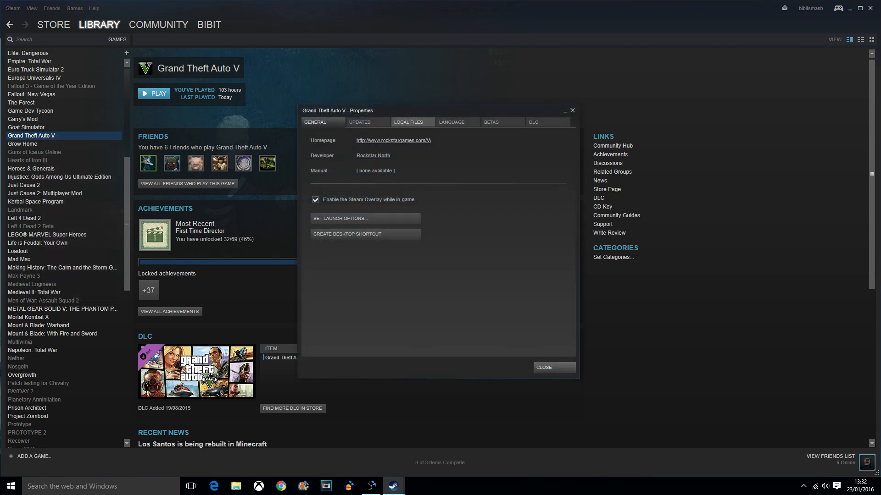
{"action": "left_click", "coordinate": [412, 122]}
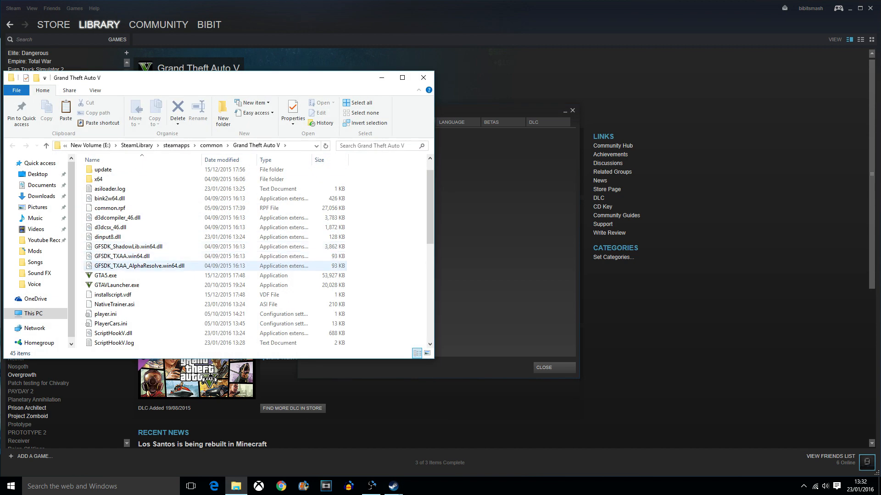
Check ScriptHookV in the GTA V folder and open the Bodyguard Menu 1.7 zip alongside it
{"action": "left_click", "coordinate": [114, 304]}
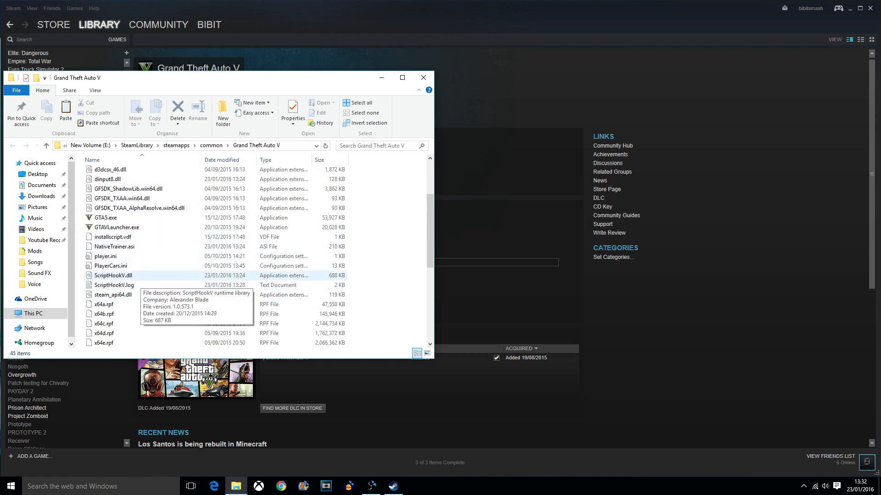
{"action": "left_click", "coordinate": [114, 285]}
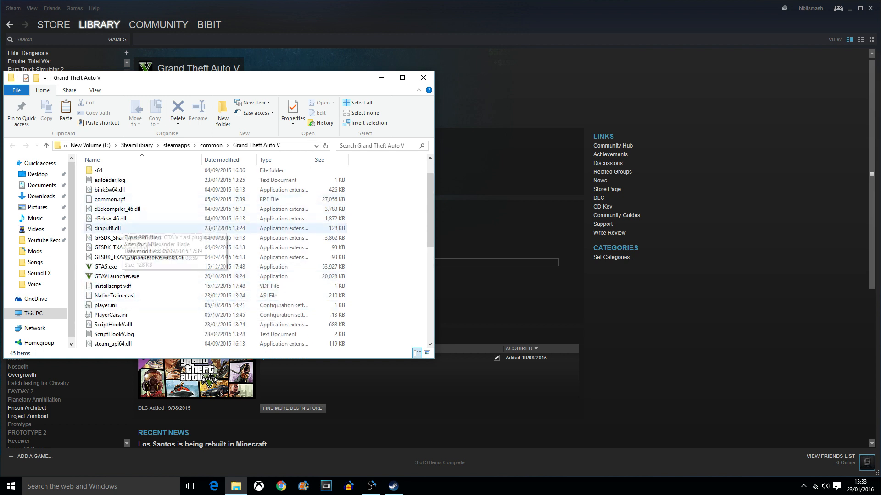
{"action": "mouse_move", "coordinate": [423, 77]}
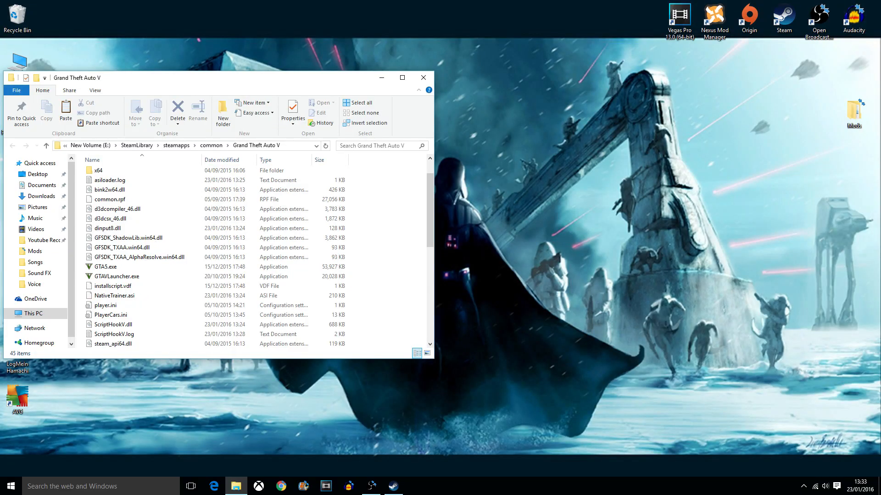
{"action": "left_click", "coordinate": [35, 250]}
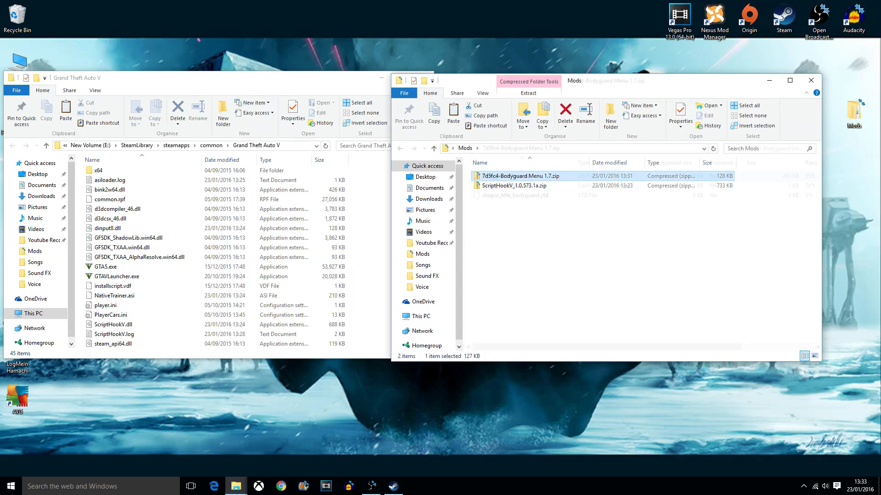
{"action": "double_click", "coordinate": [518, 175]}
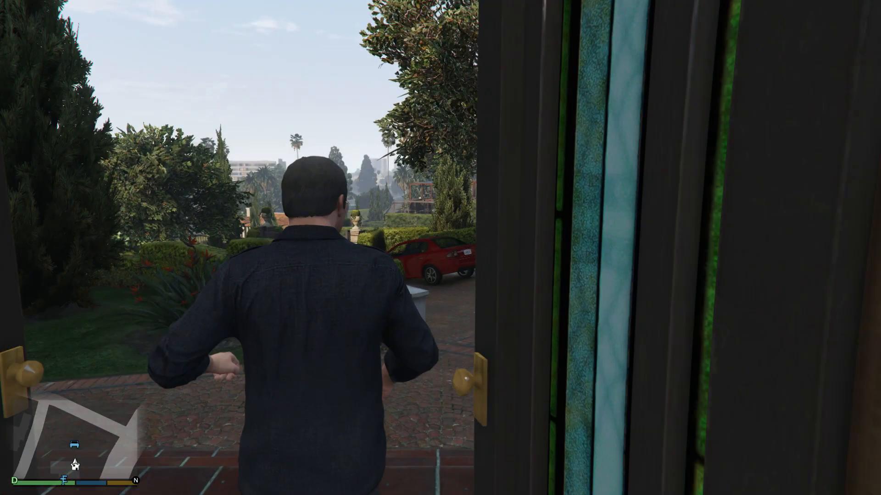
Spawn a Multiplayer-category security guard as a bodyguard via the Bodyguard Menu's Spawn list
{"action": "key", "text": "F4"}
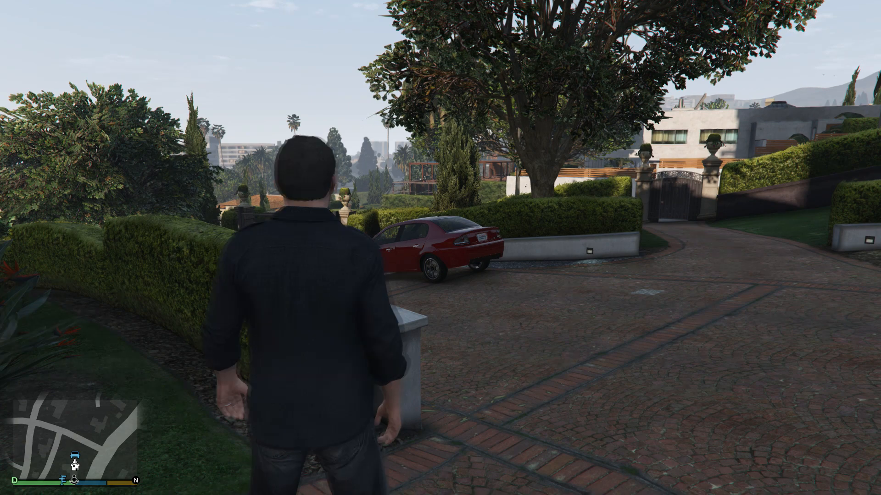
{"action": "key", "text": "w"}
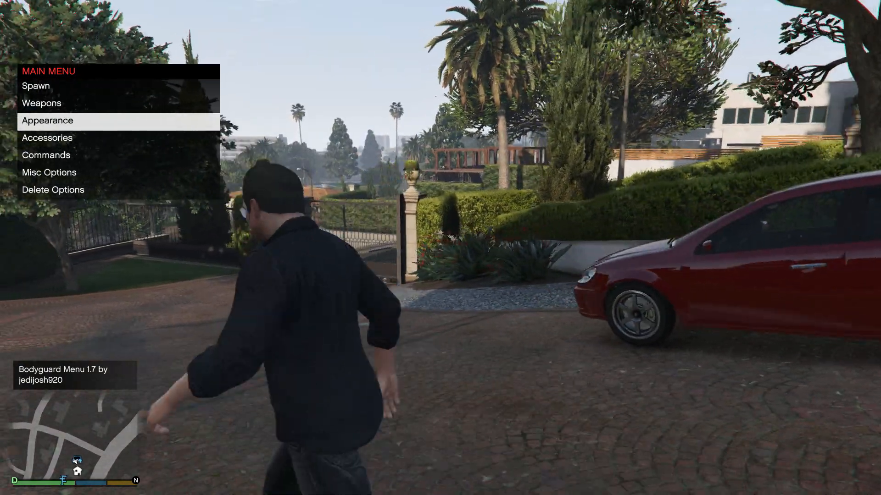
{"action": "key", "text": "Up"}
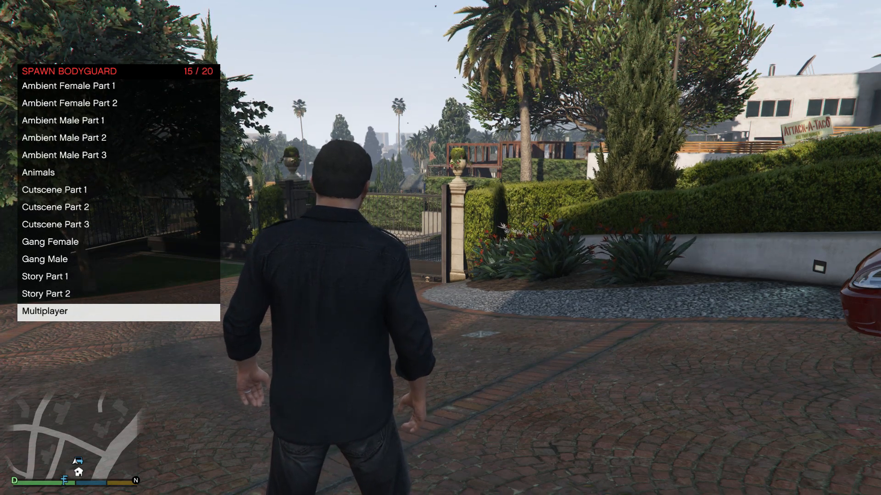
{"action": "left_click", "coordinate": [44, 311]}
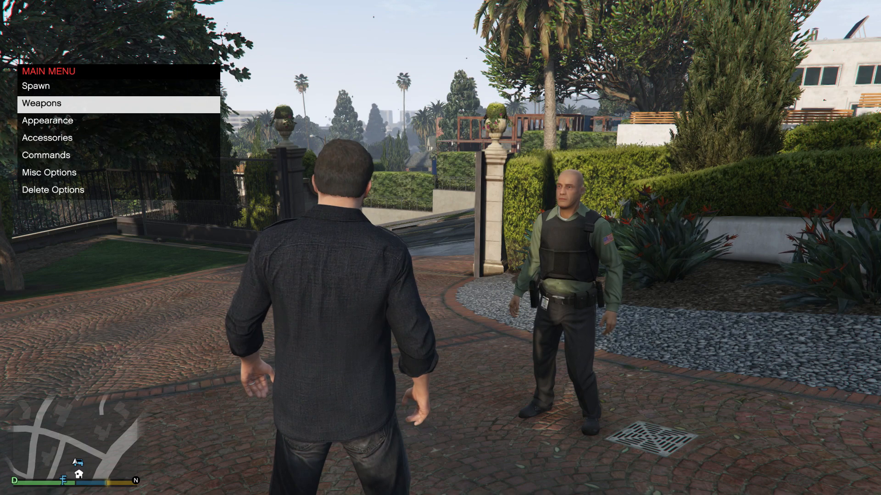
Give the bodyguard a cap through Appearance accessories, then remove him with Delete All
{"action": "left_click", "coordinate": [47, 120]}
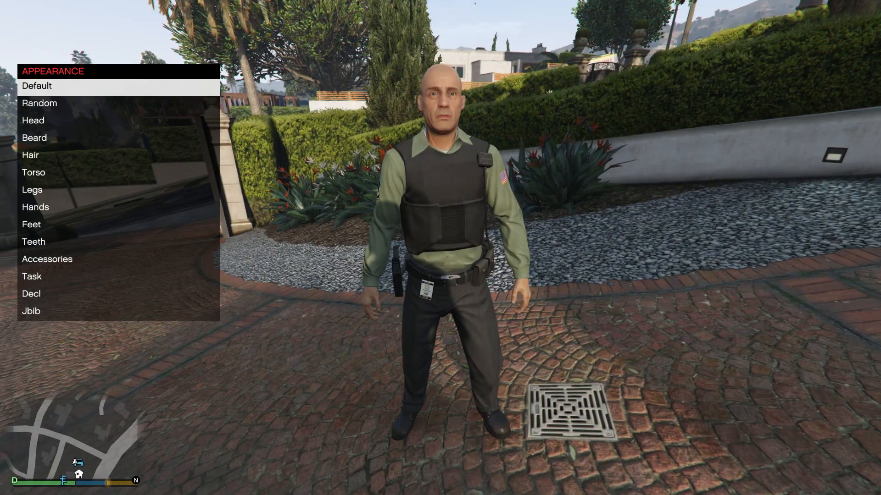
{"action": "left_click", "coordinate": [32, 121]}
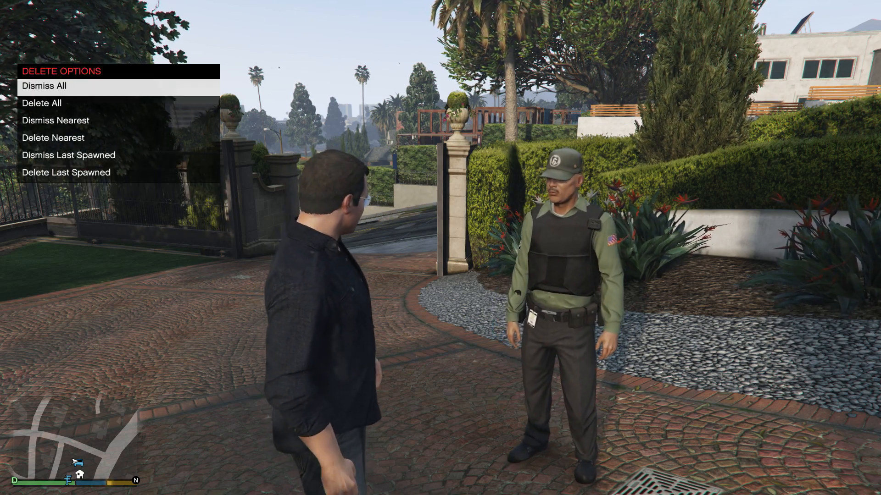
{"action": "left_click", "coordinate": [44, 103]}
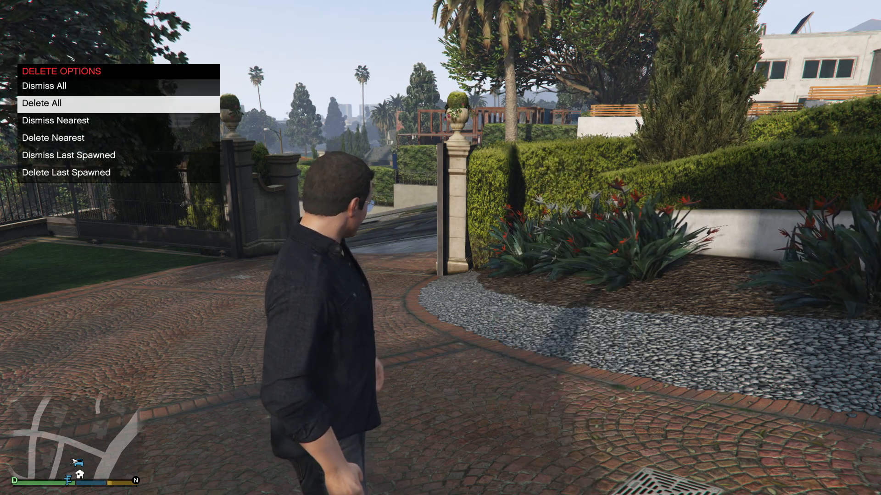